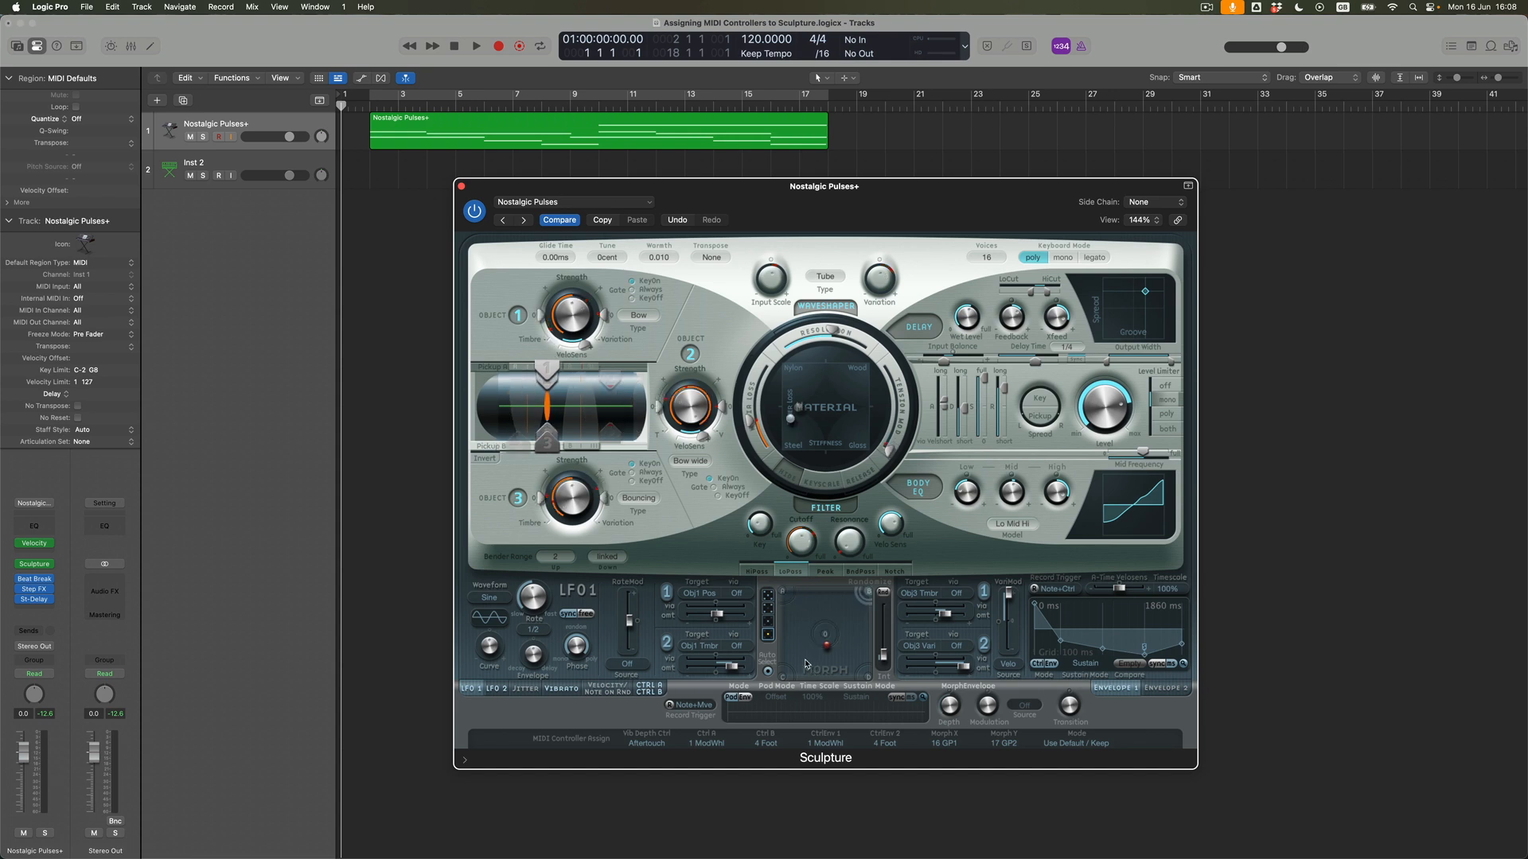
pyautogui.moveTo(797, 605)
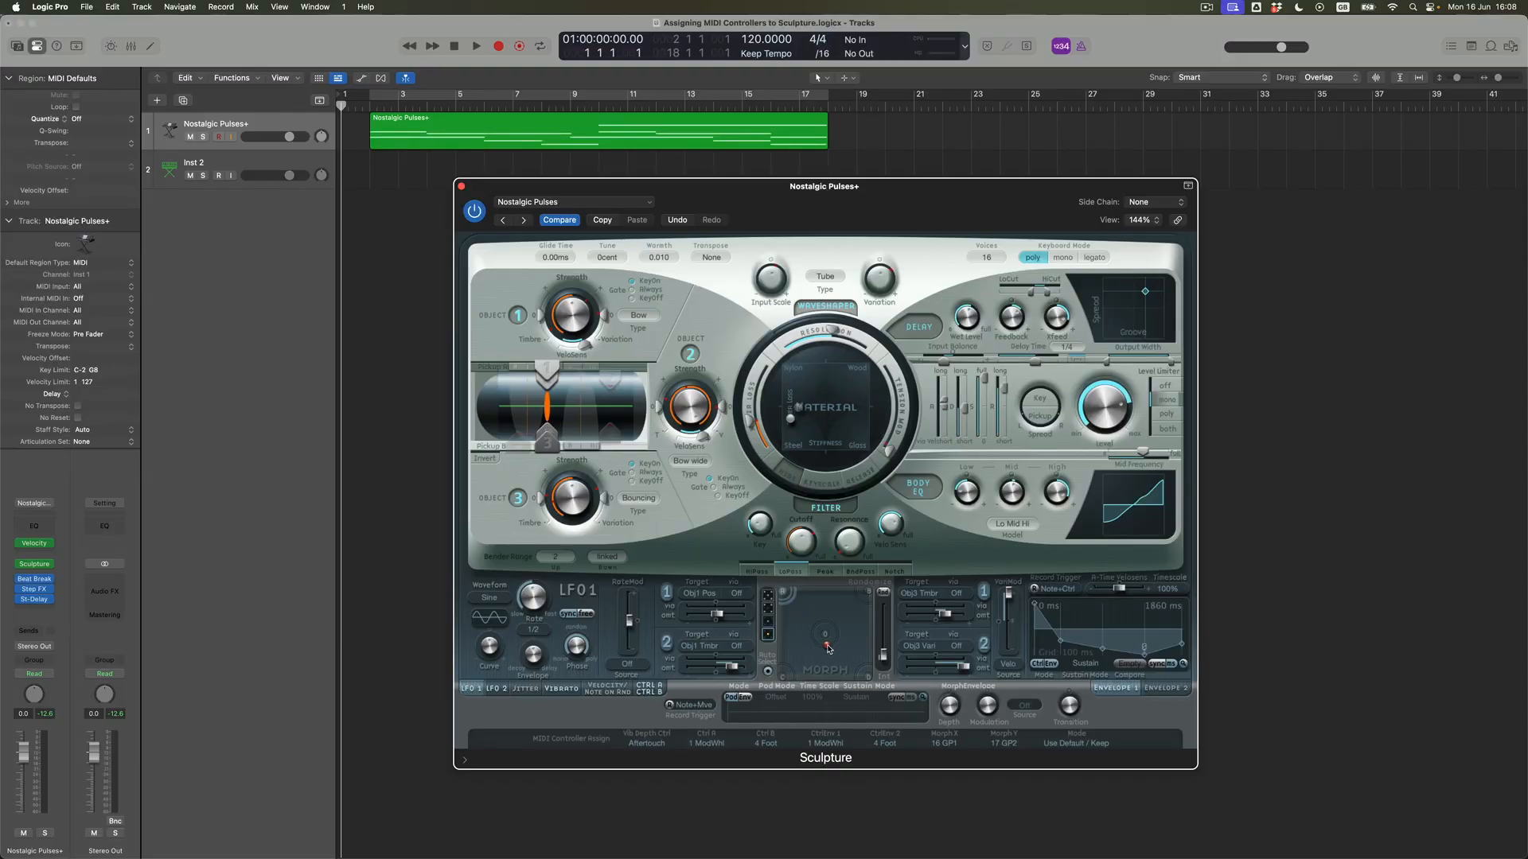
pyautogui.moveTo(791, 598)
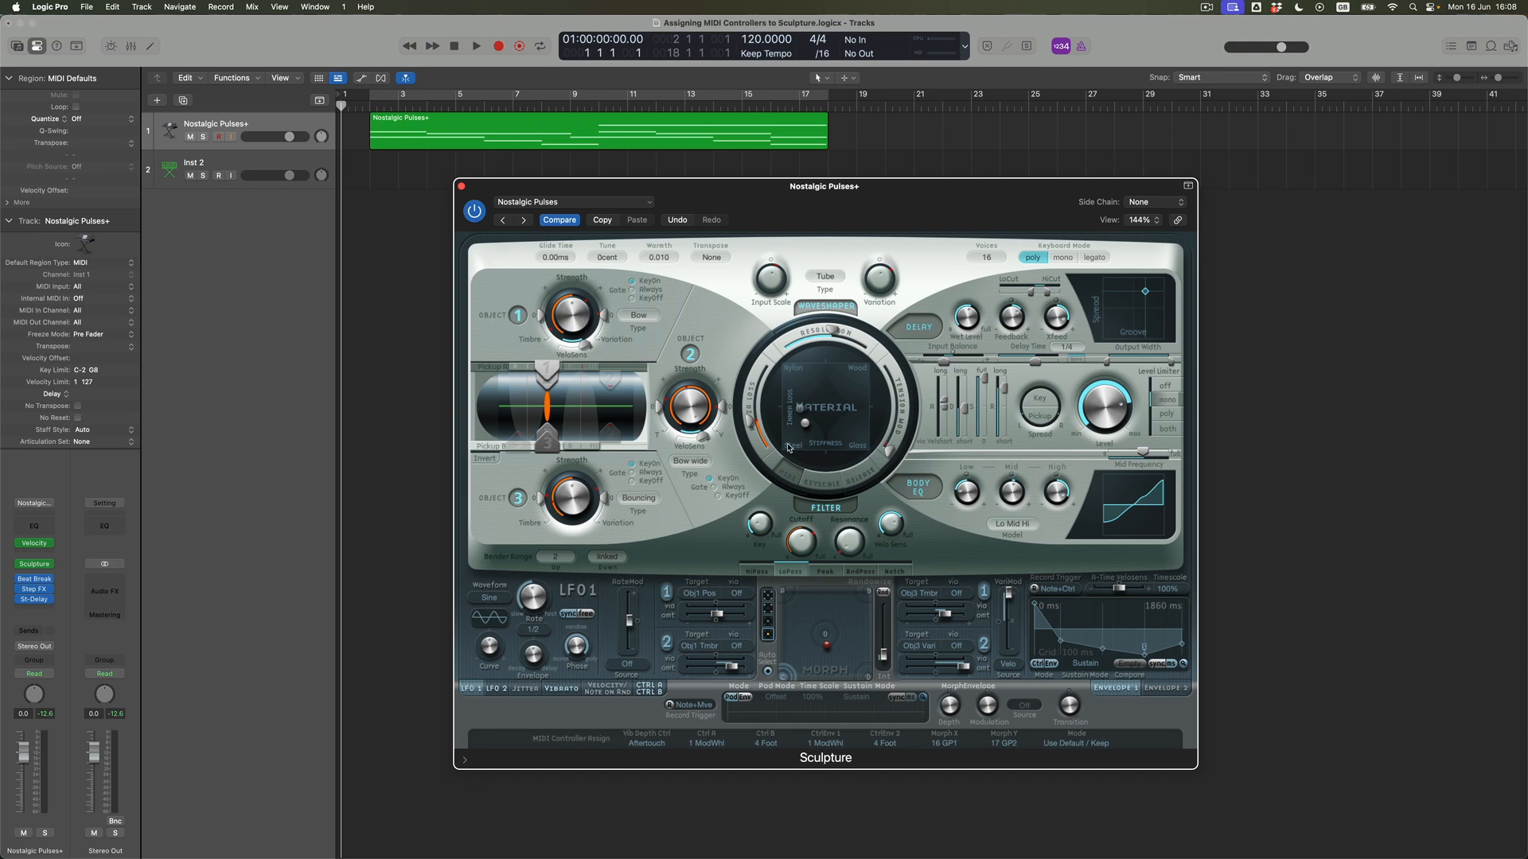
pyautogui.moveTo(862, 562)
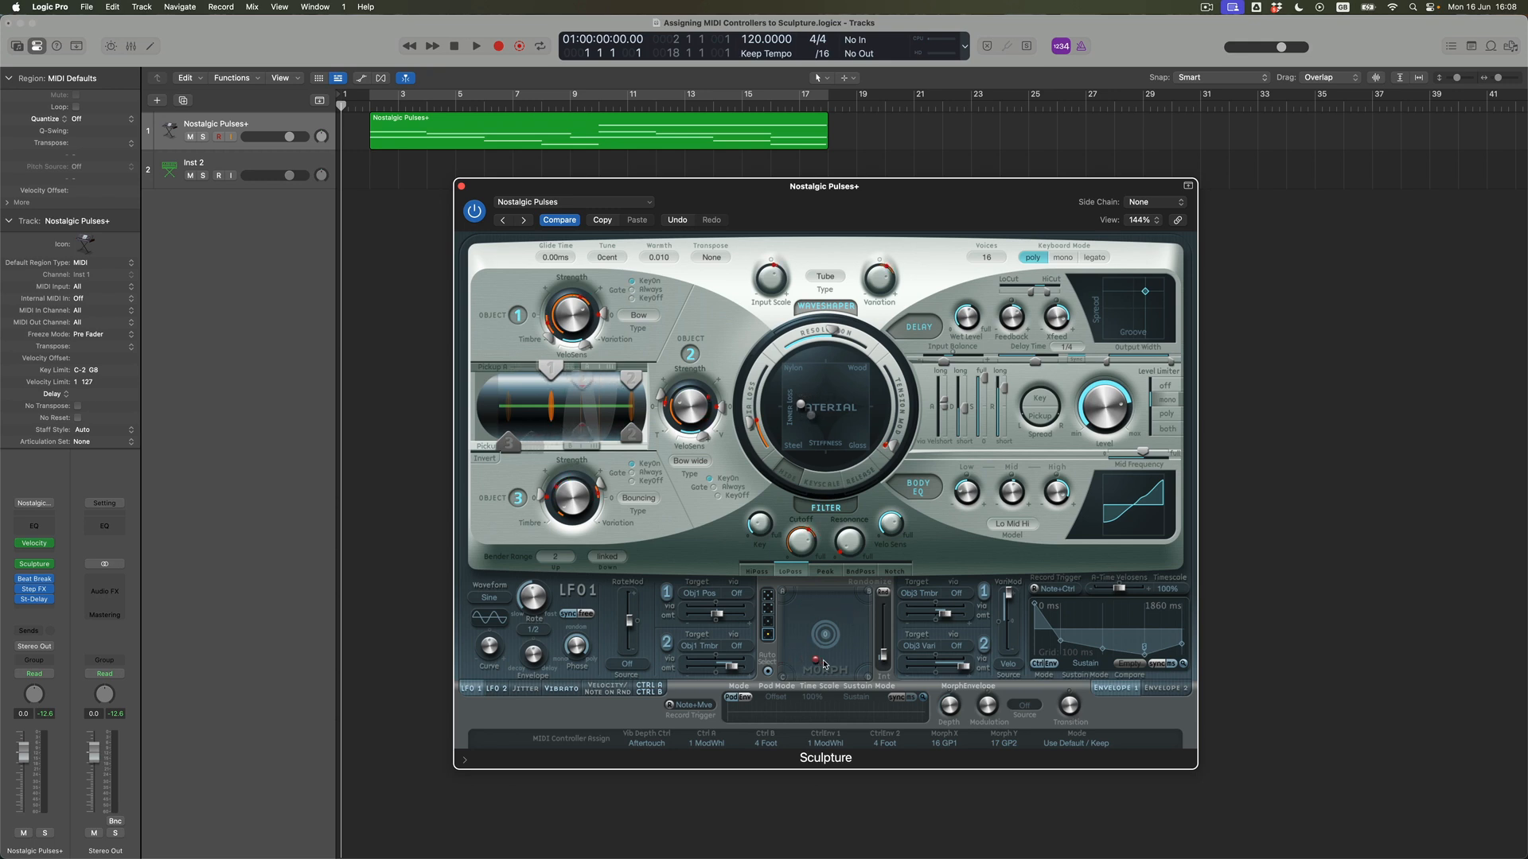
pyautogui.moveTo(799, 622)
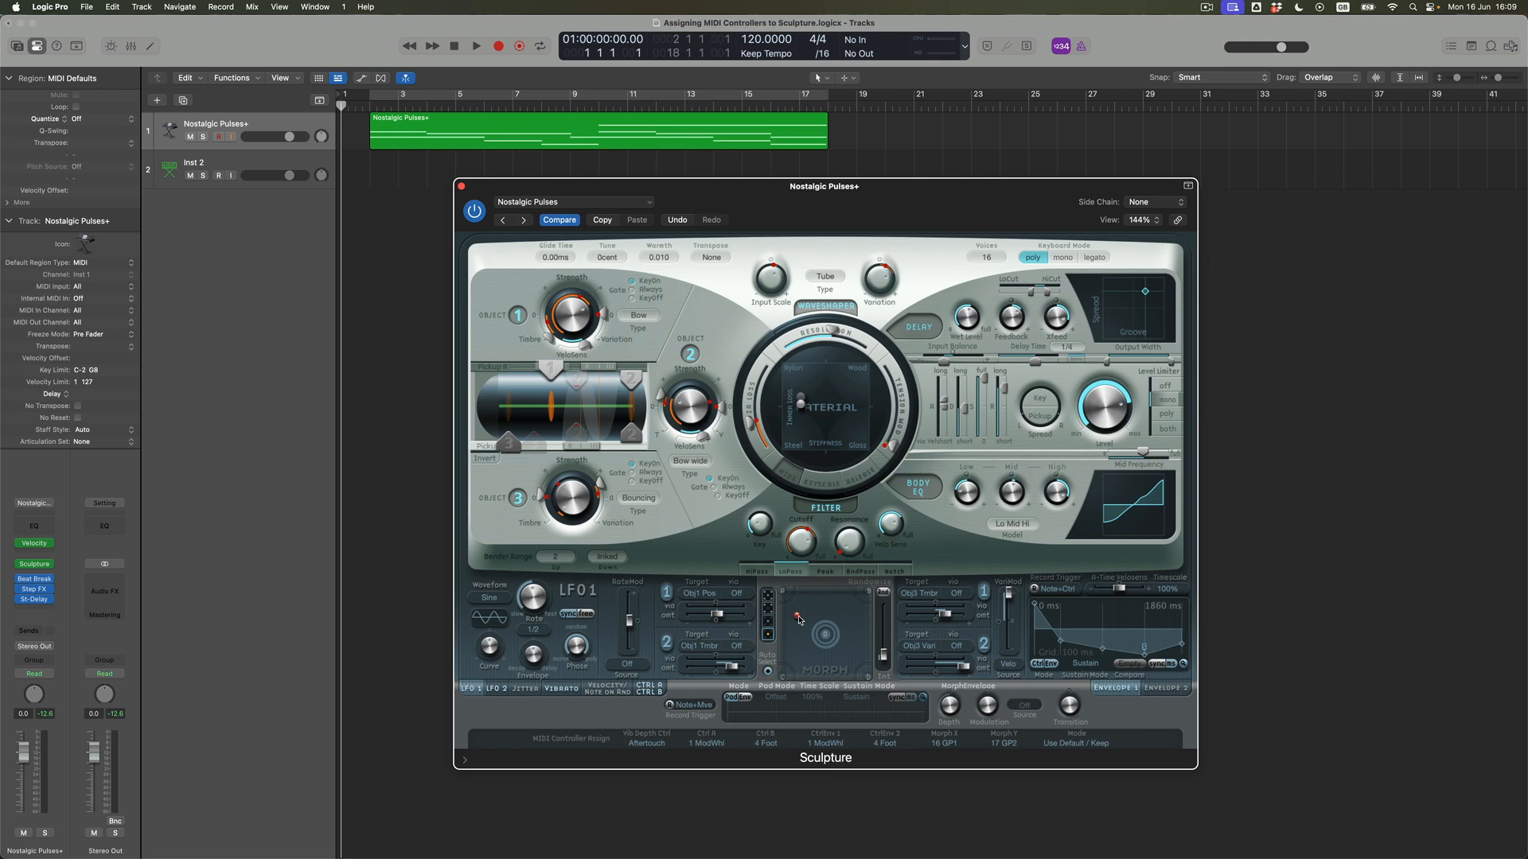
# Play back the Nostalgic Pulses+ region to hear the new material position
pyautogui.click(476, 46)
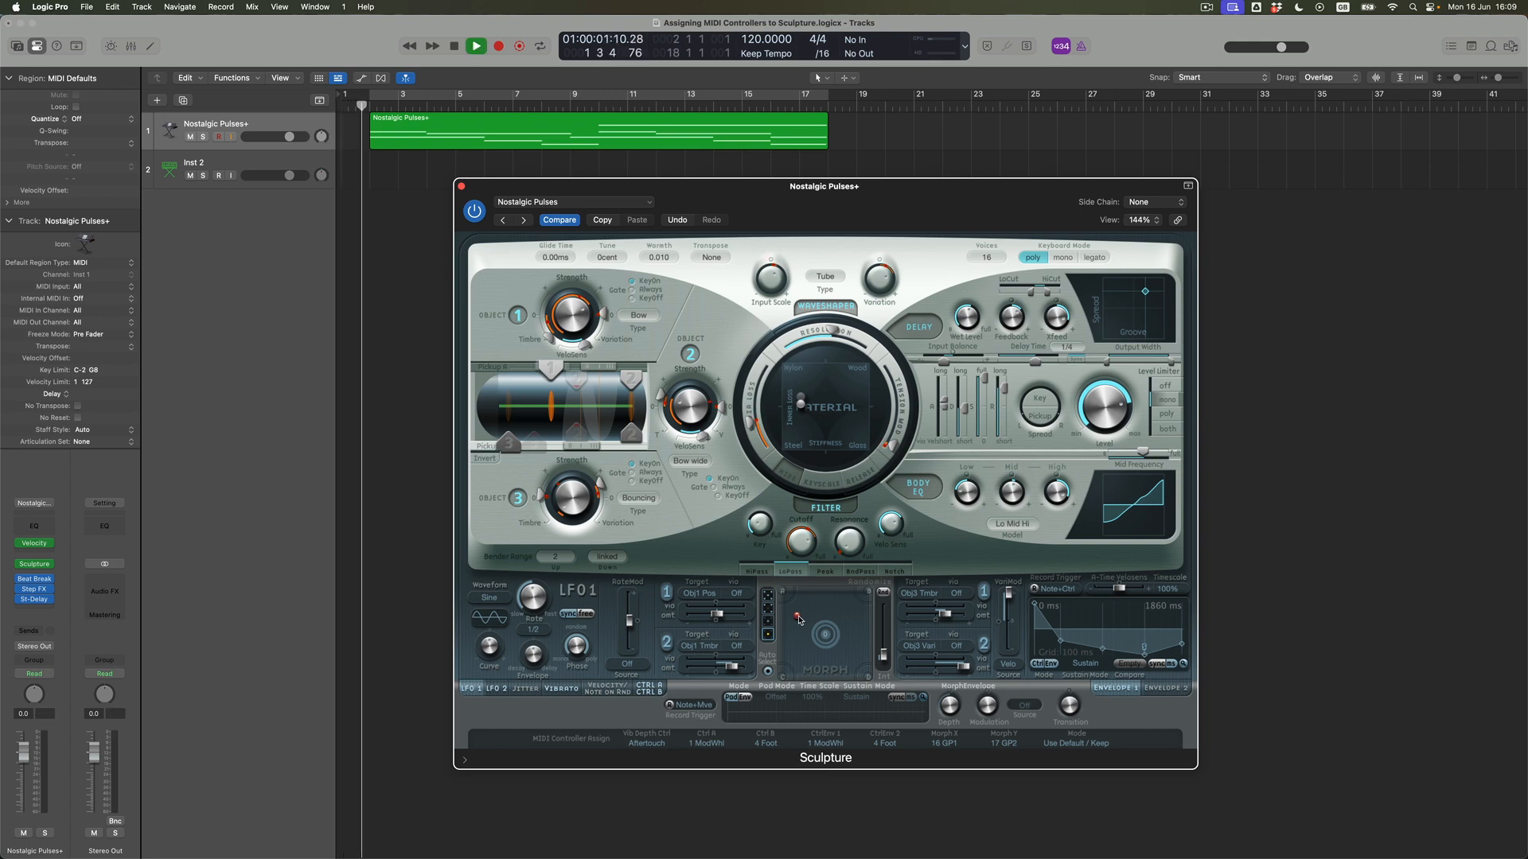